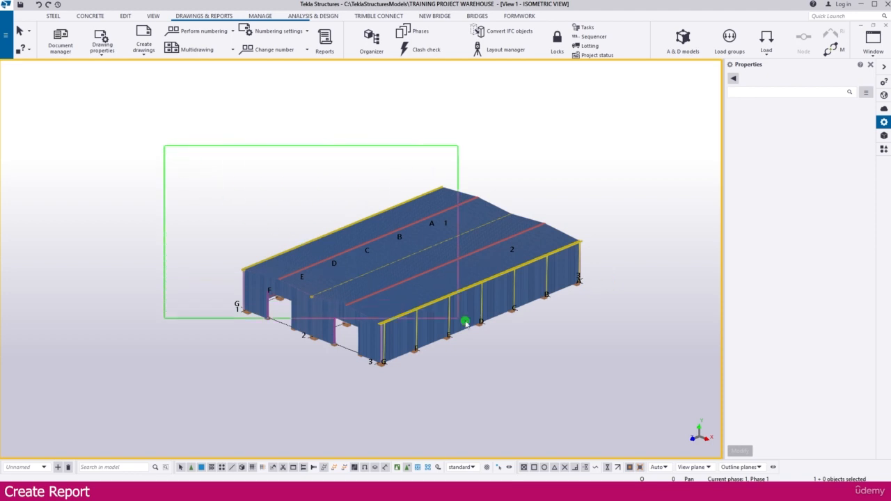
Drag a window around the whole warehouse model to select all 4514 objects
drag(465, 320, 646, 396)
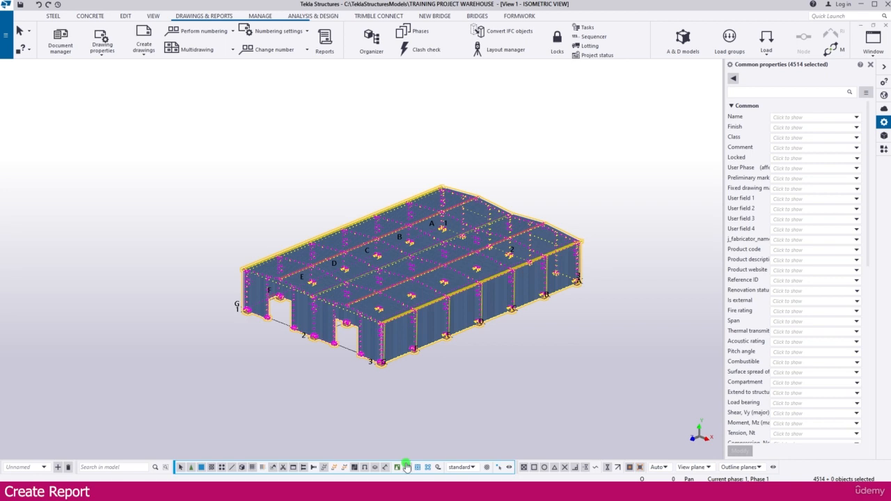
mouse_move(407, 468)
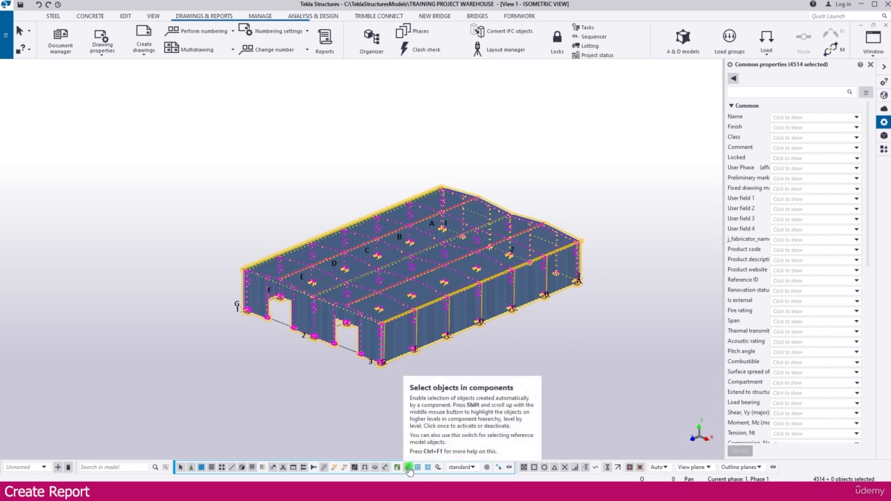
mouse_move(271, 141)
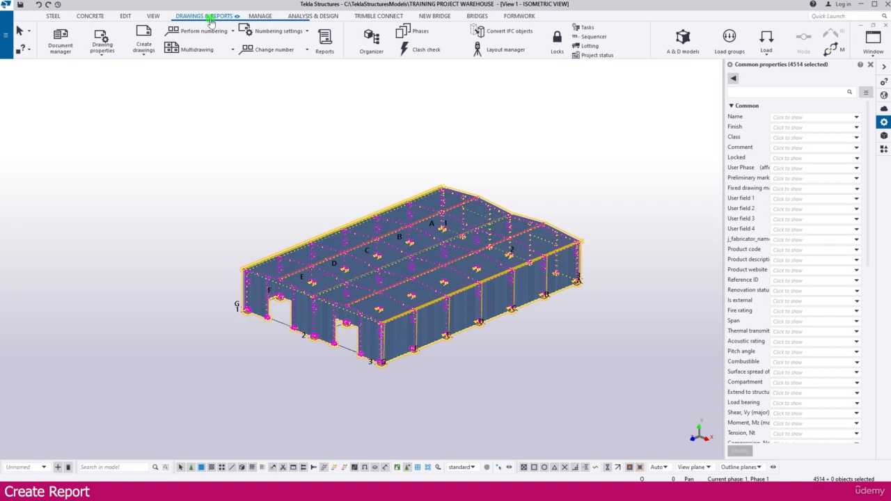
Open Reports and choose the Assembly List template (Assembly List.xsr)
click(324, 40)
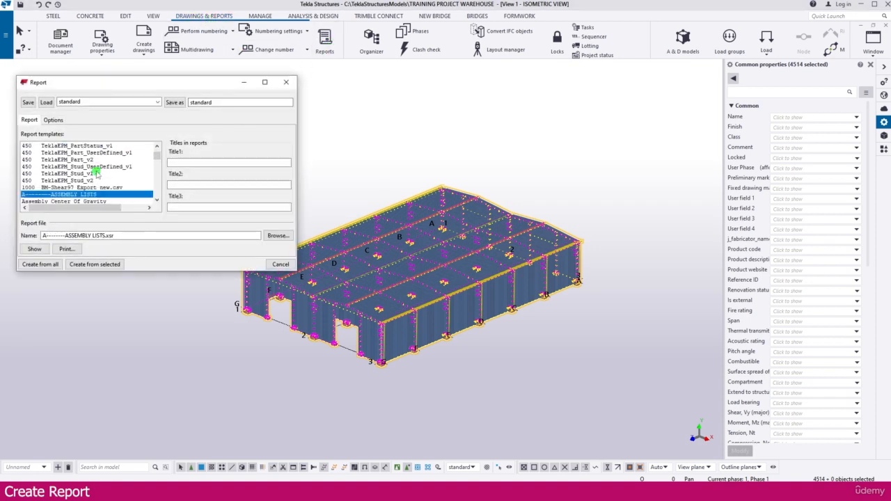
click(41, 194)
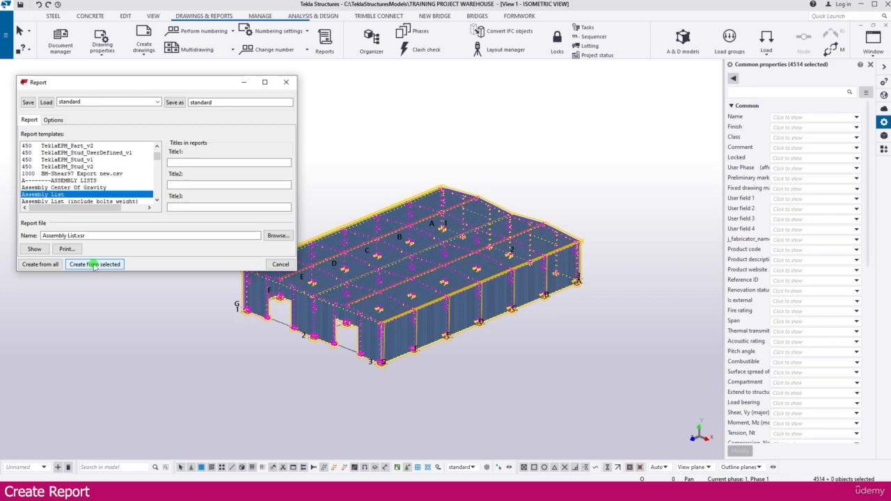
Generate the Assembly List from the selected objects and highlight the BE1 beam row
click(94, 264)
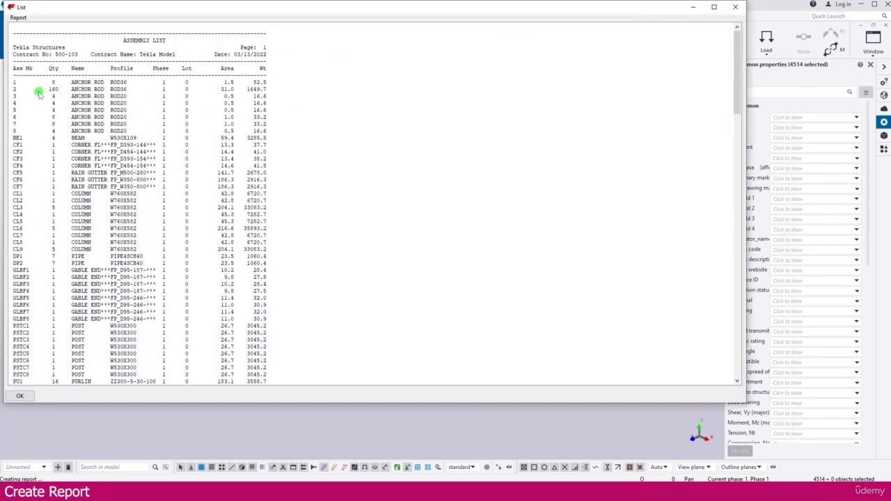
click(77, 137)
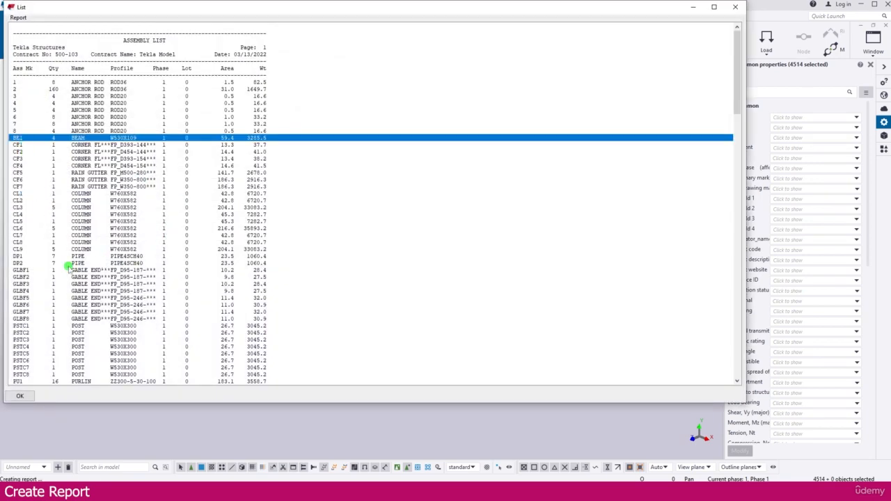
scroll(down, 3)
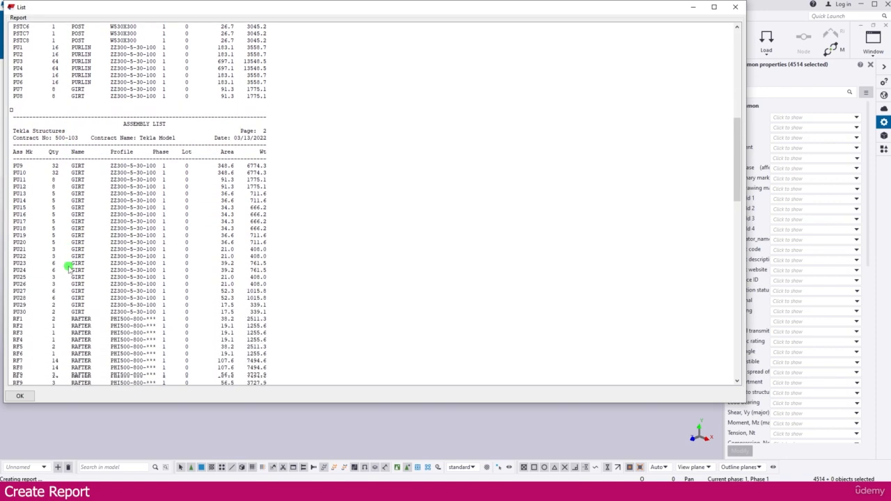
scroll(down, 3)
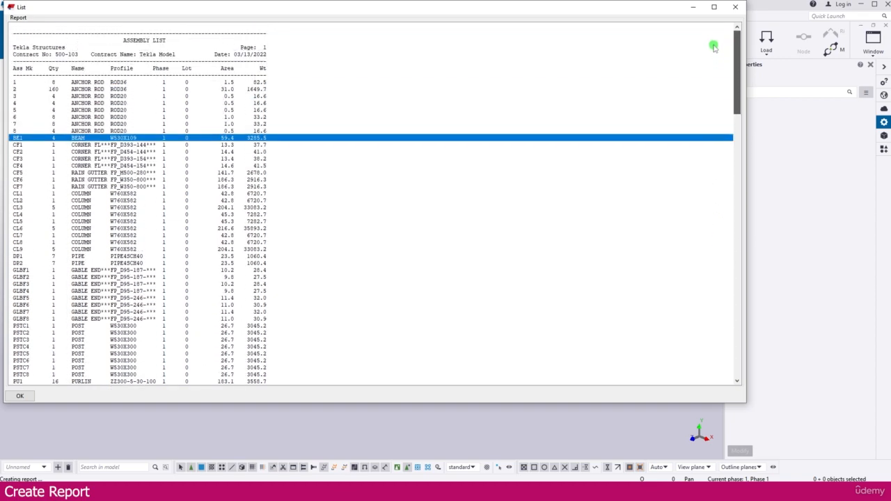
Highlight the assembly 2 row and anchor rod rows 1 to 8, then scroll the remaining pages
click(31, 89)
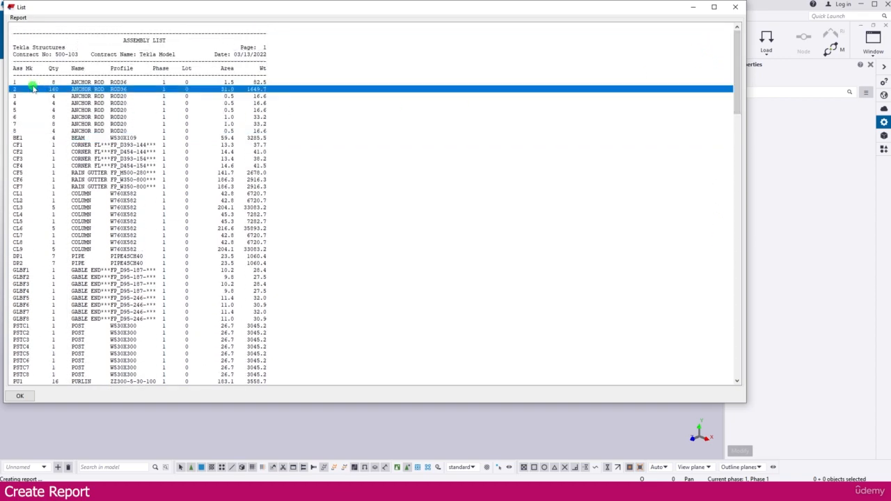
drag(33, 88, 66, 131)
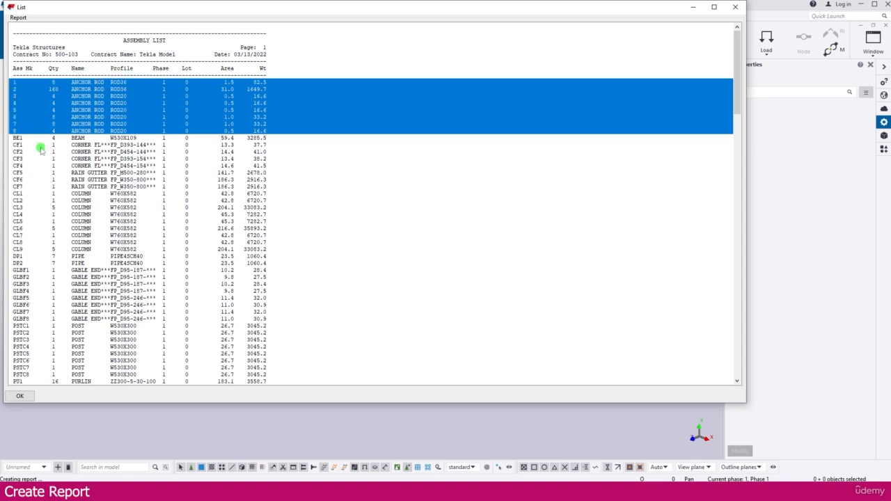
mouse_move(27, 179)
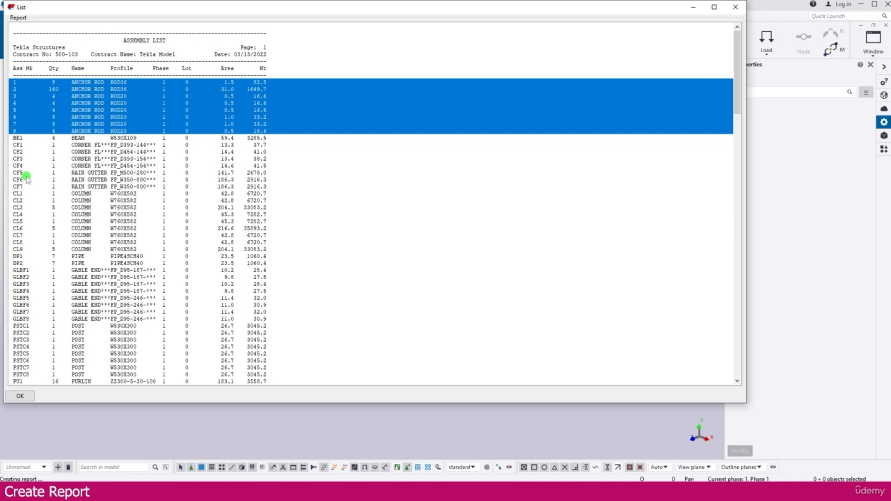
mouse_move(38, 213)
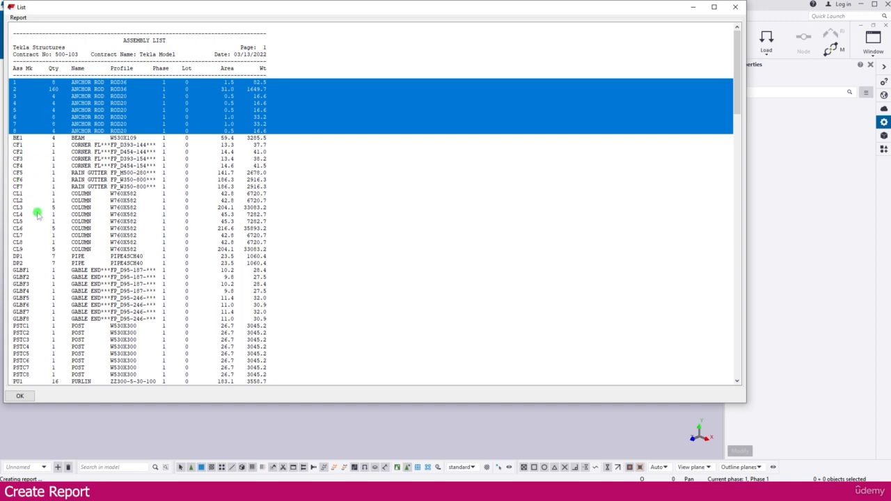
mouse_move(156, 302)
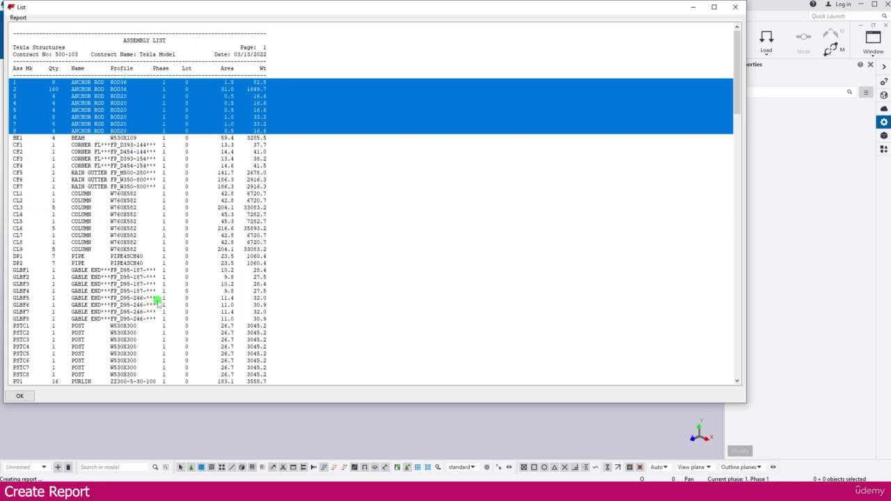
scroll(down, 3)
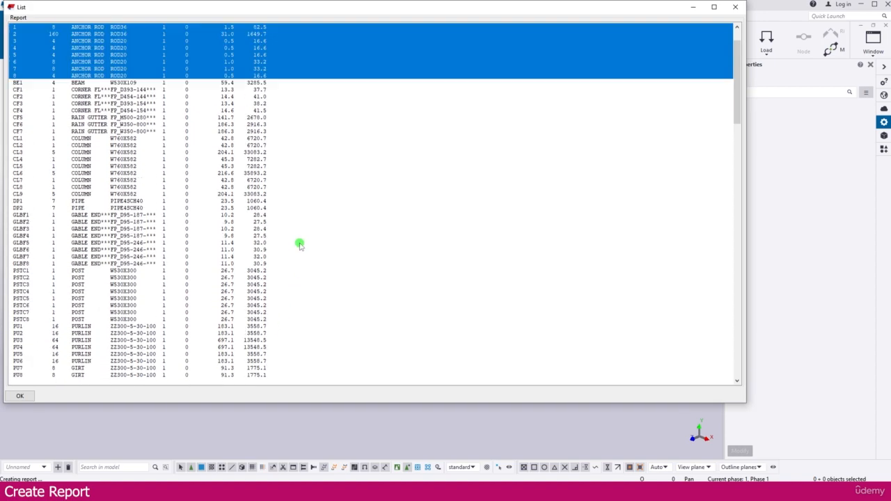
scroll(down, 3)
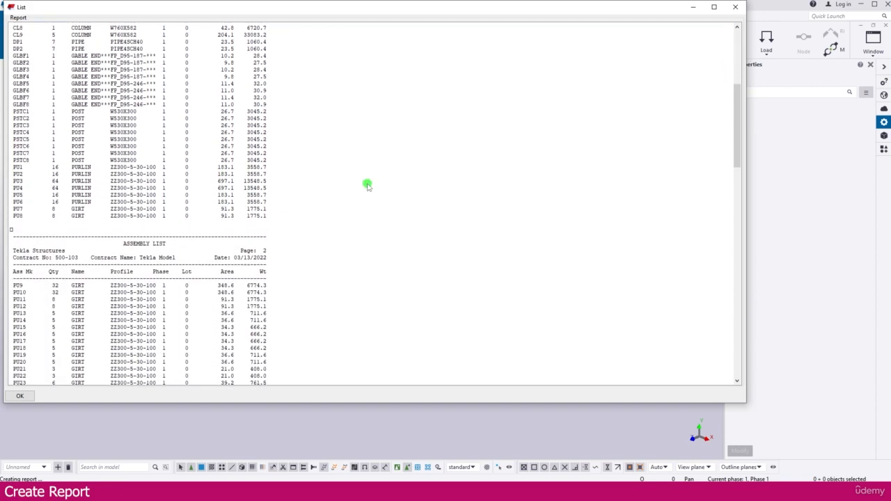
scroll(down, 3)
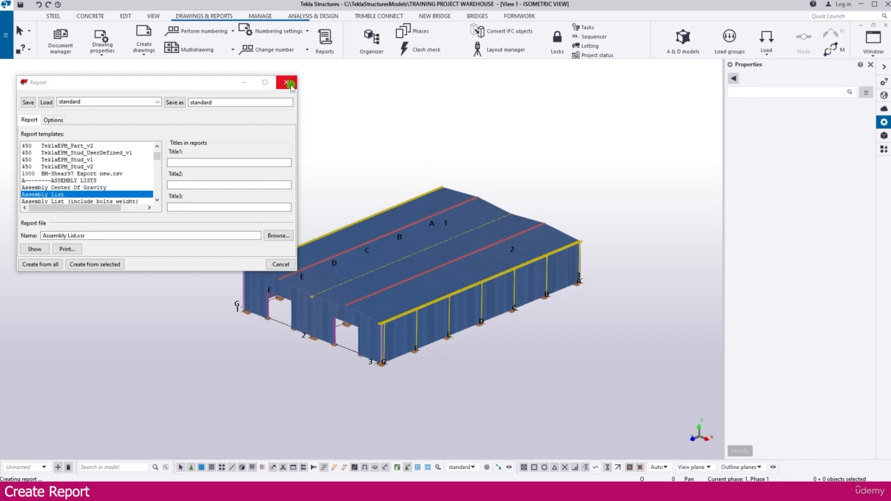
Close and reopen the report settings, choosing the Part List template (Part List.xsr)
click(286, 83)
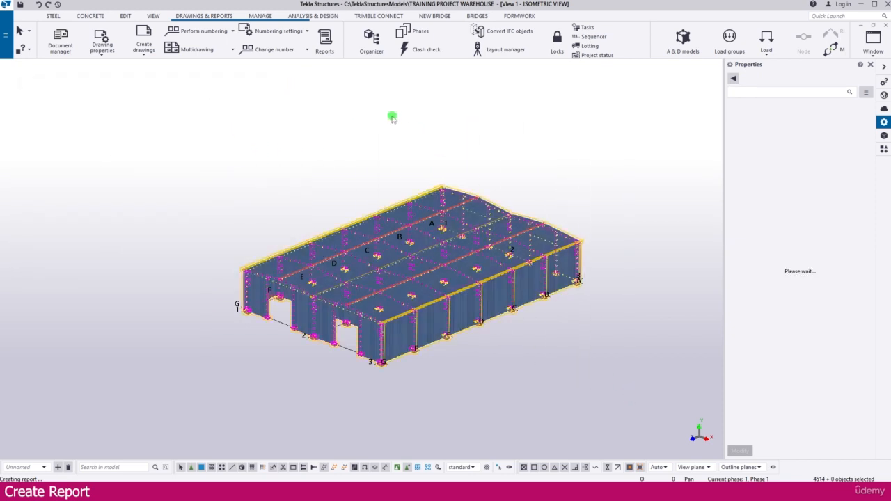
click(324, 42)
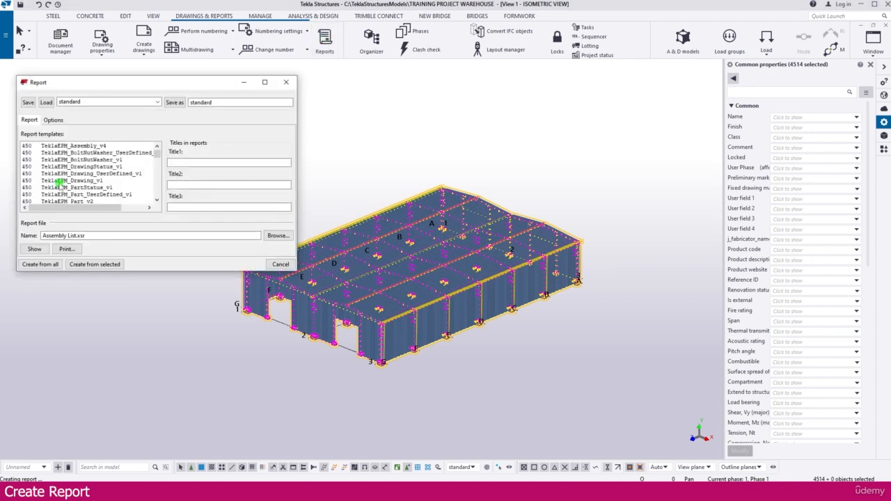
click(82, 180)
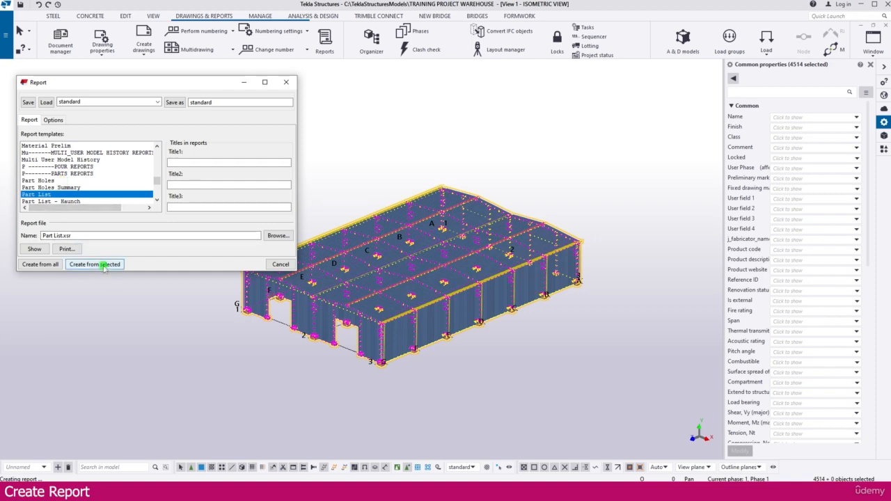
Create the Part List from the selected objects and scroll down to its totals
click(94, 264)
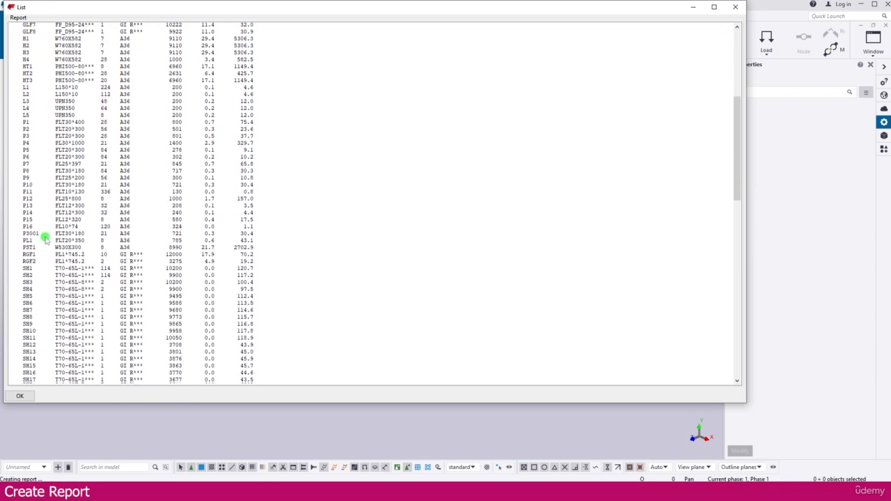
scroll(down, 3)
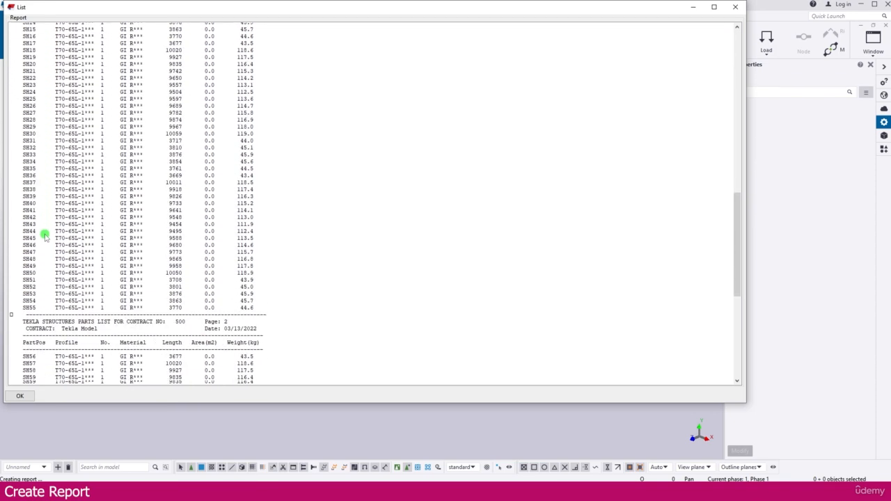
scroll(down, 3)
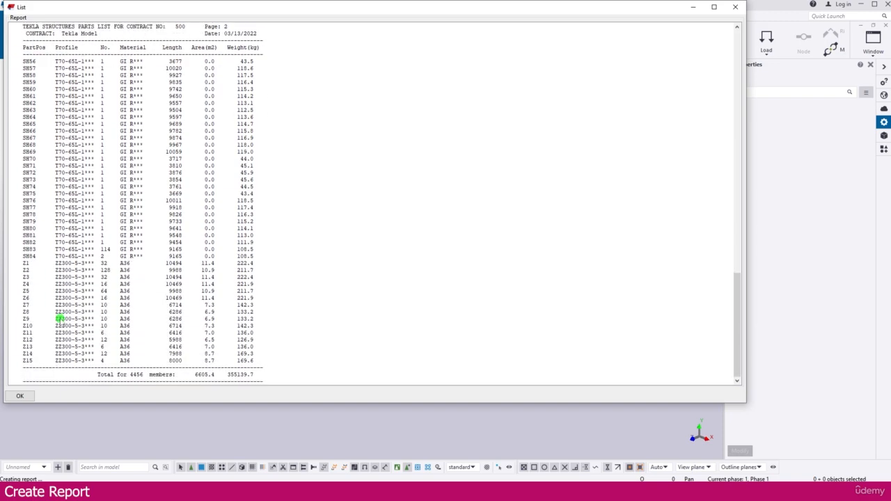
scroll(up, 3)
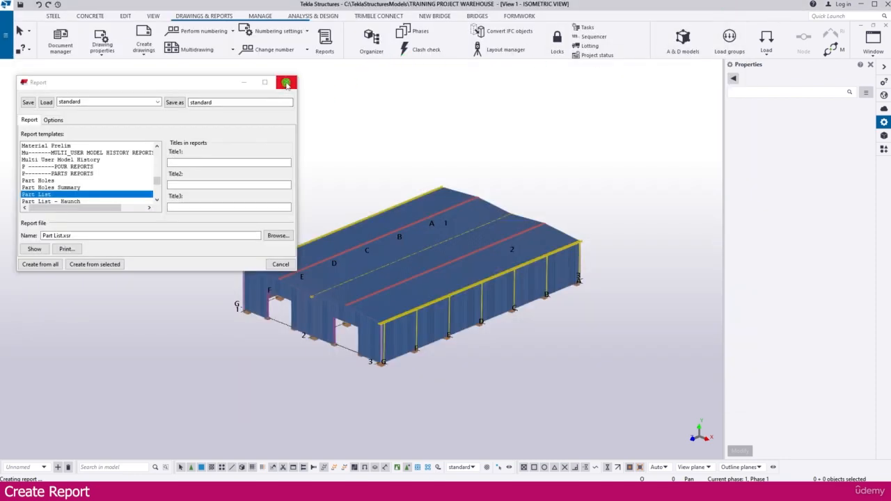
mouse_move(286, 83)
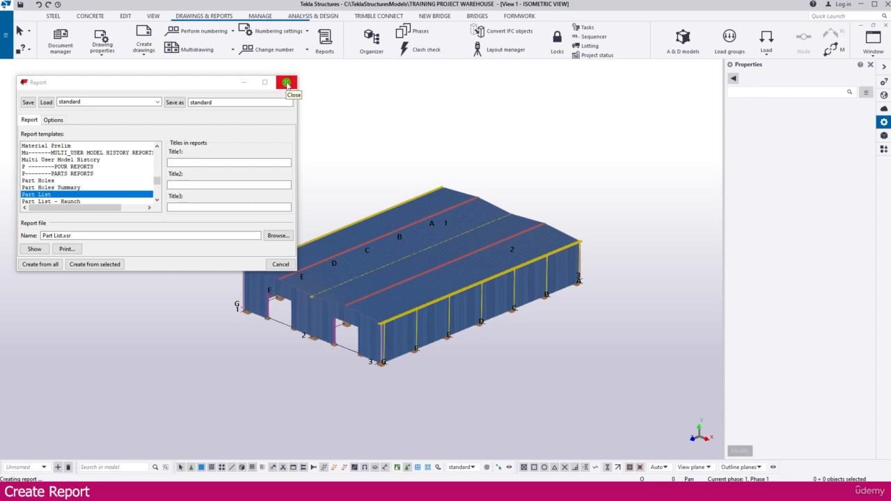
Close the Report dialog to return to the warehouse model view
click(286, 82)
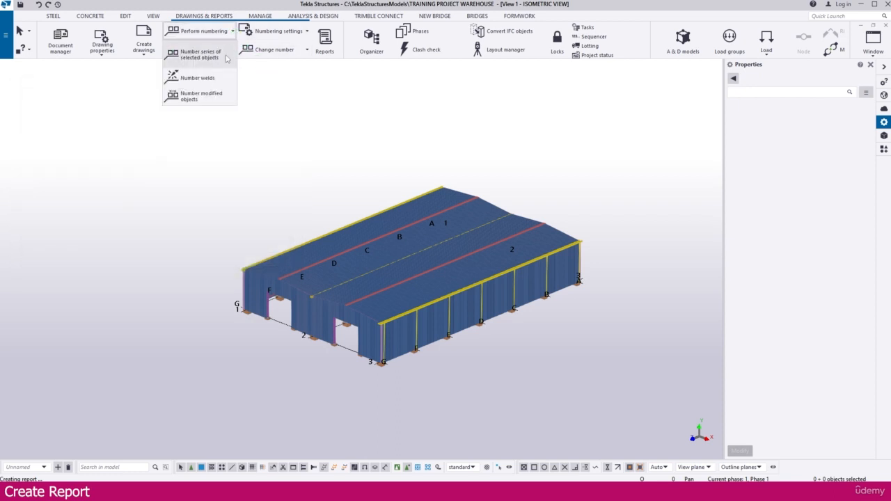